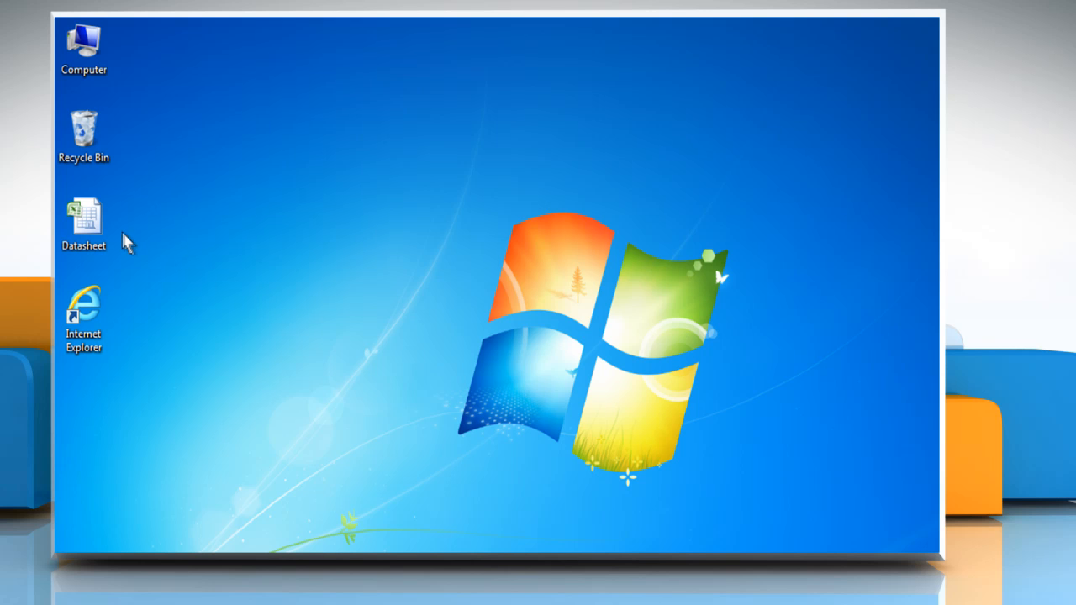
# Open the Datasheet workbook from its desktop icon's right-click menu
pyautogui.rightClick(83, 218)
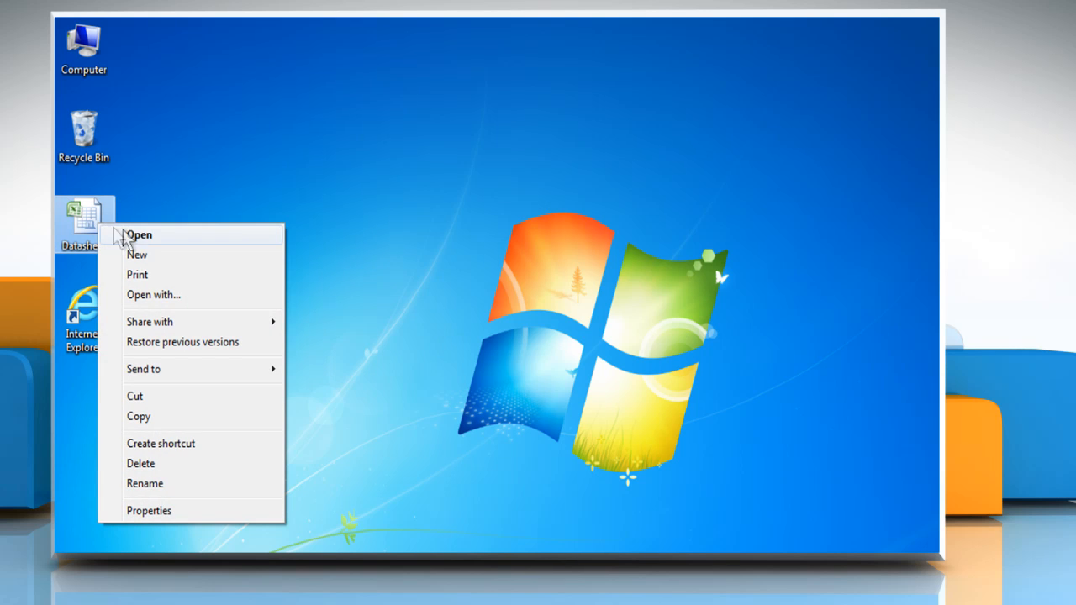
pyautogui.click(138, 234)
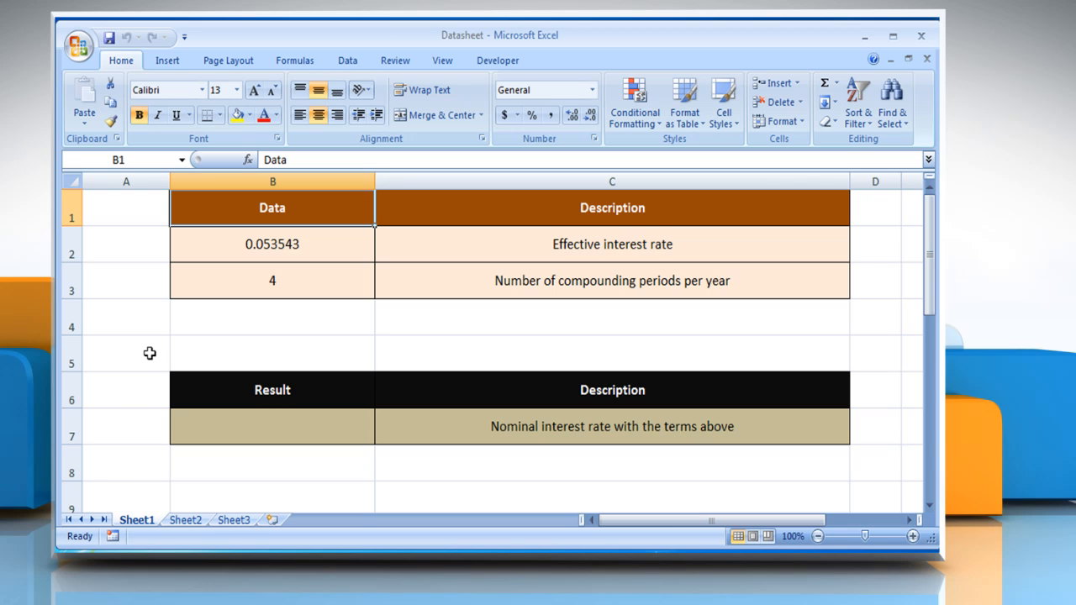
pyautogui.click(612, 281)
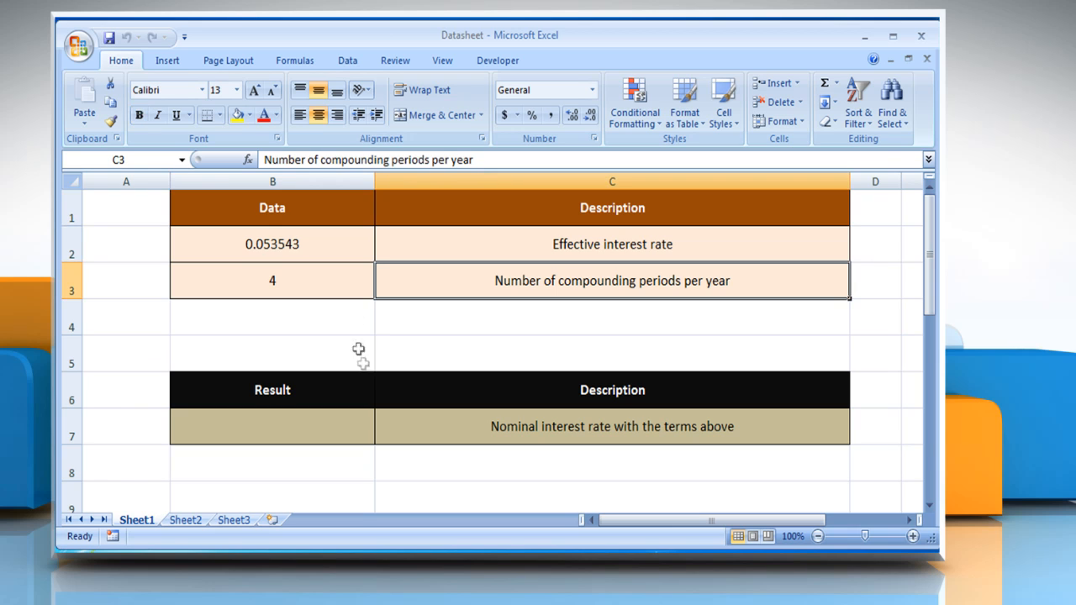
pyautogui.click(611, 426)
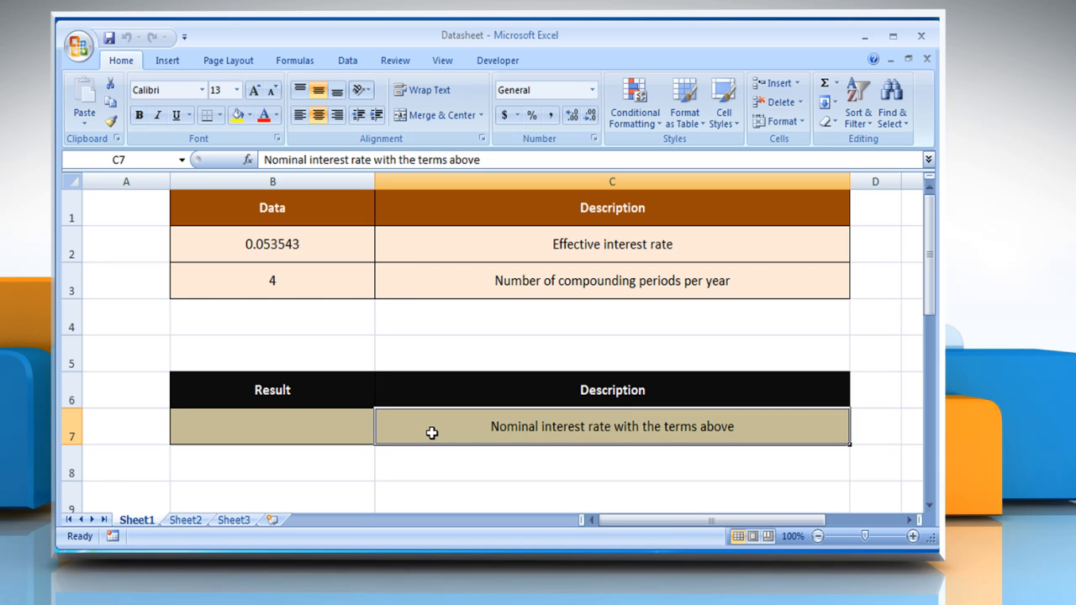
pyautogui.moveTo(413, 433)
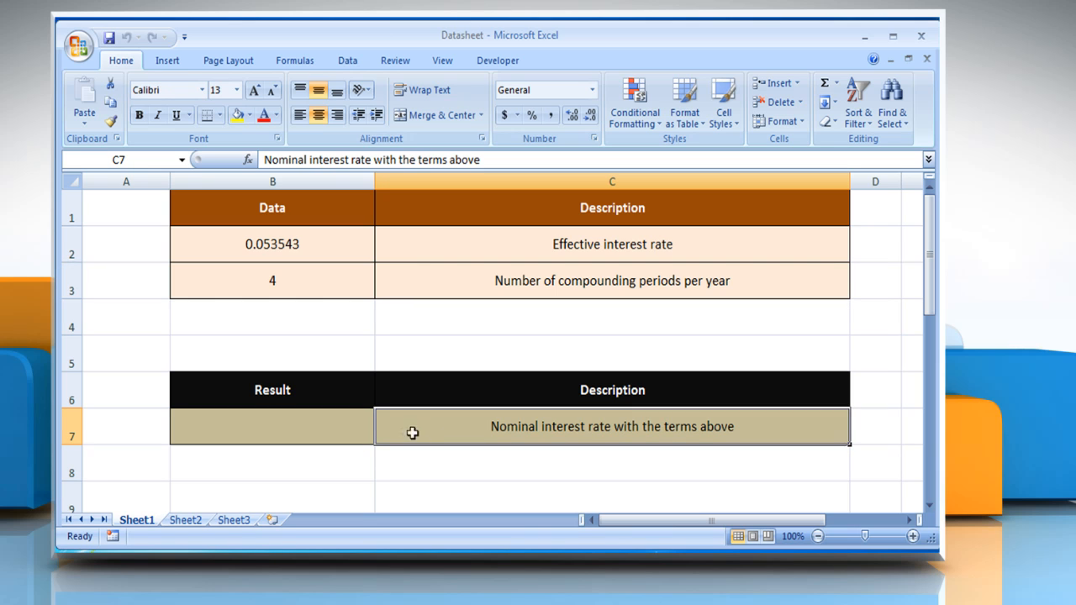
# Enter =NOMINAL(B2,B3) in B7, referencing the effective rate and compounding periods
pyautogui.click(272, 426)
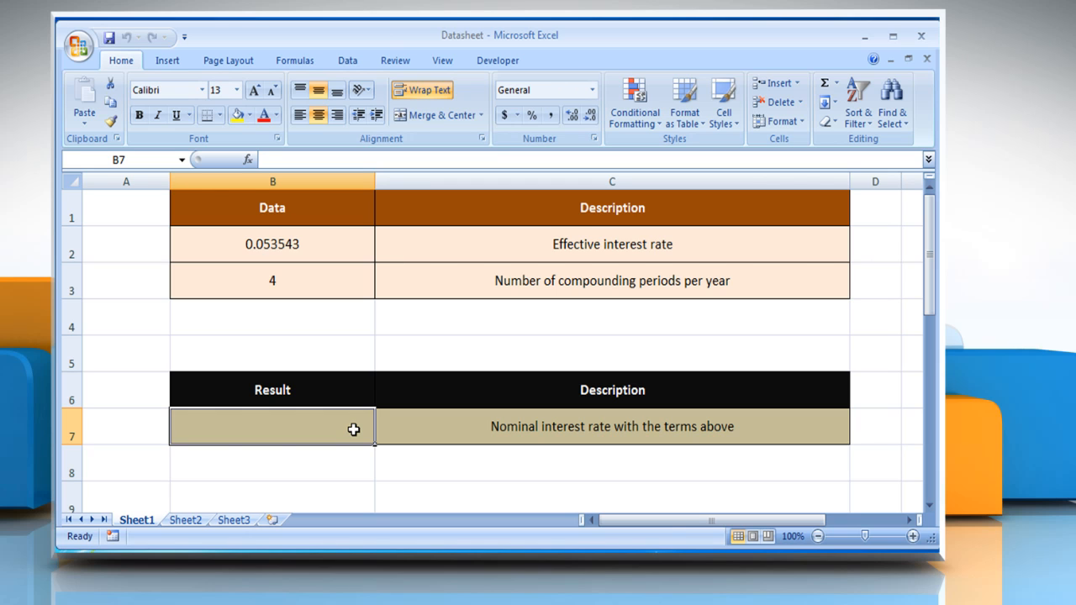
pyautogui.write('=NOMINAL(')
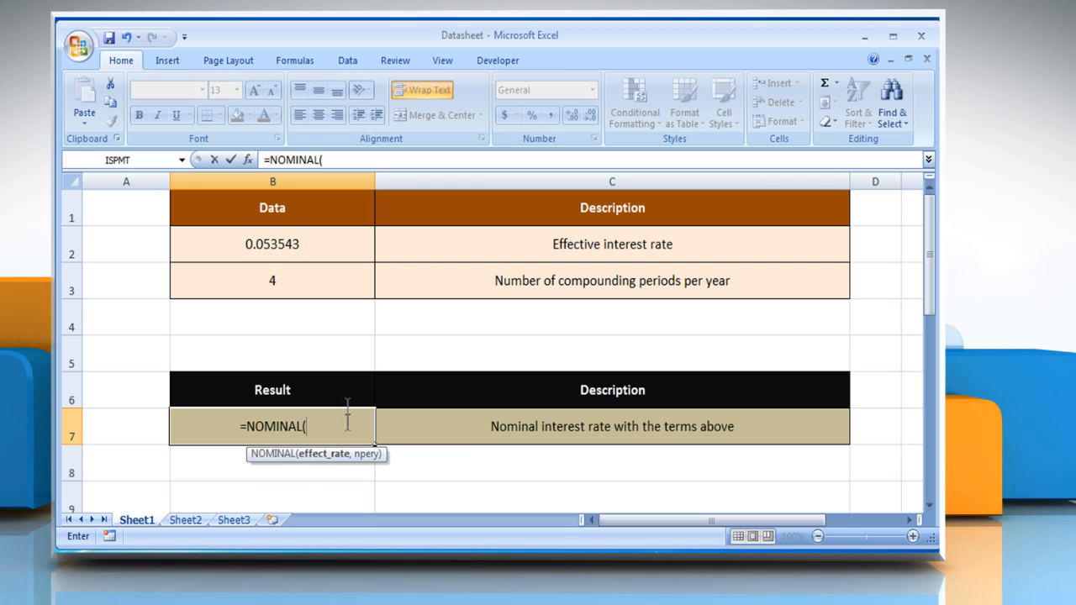
pyautogui.click(271, 243)
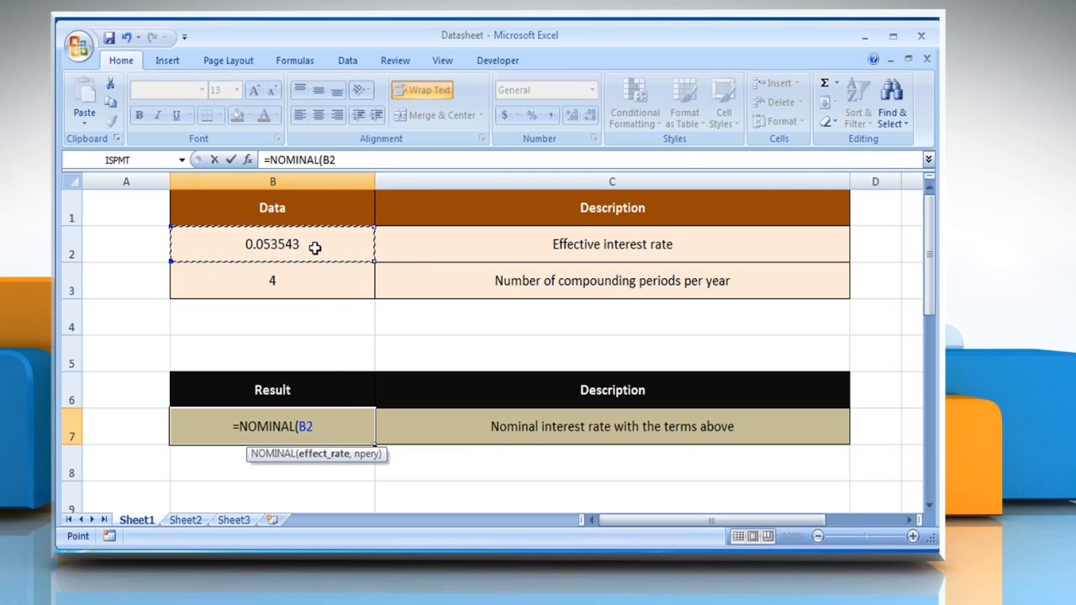
pyautogui.write(',')
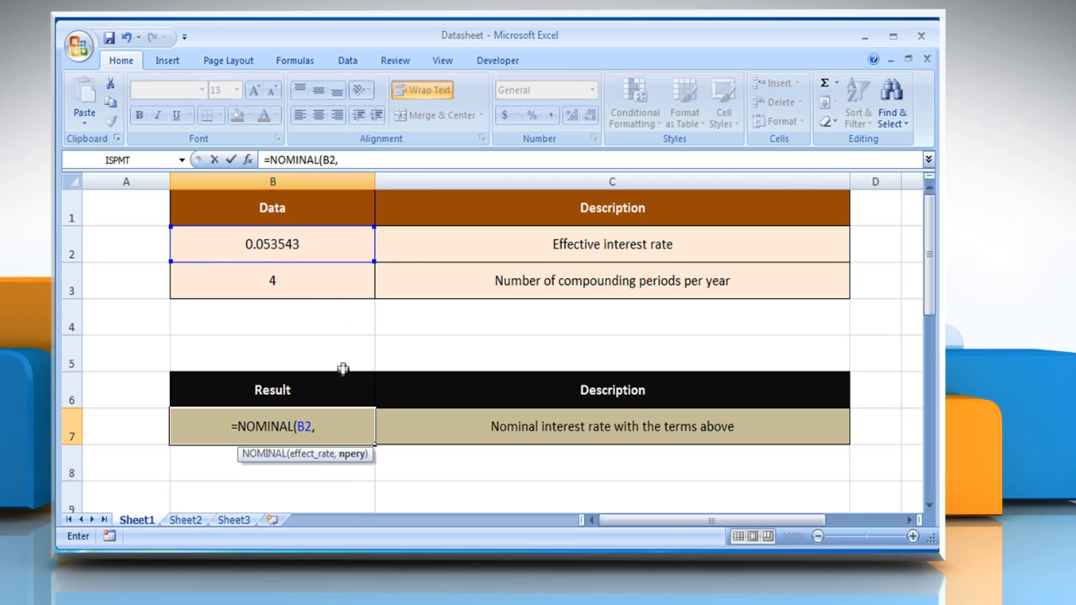
pyautogui.click(271, 280)
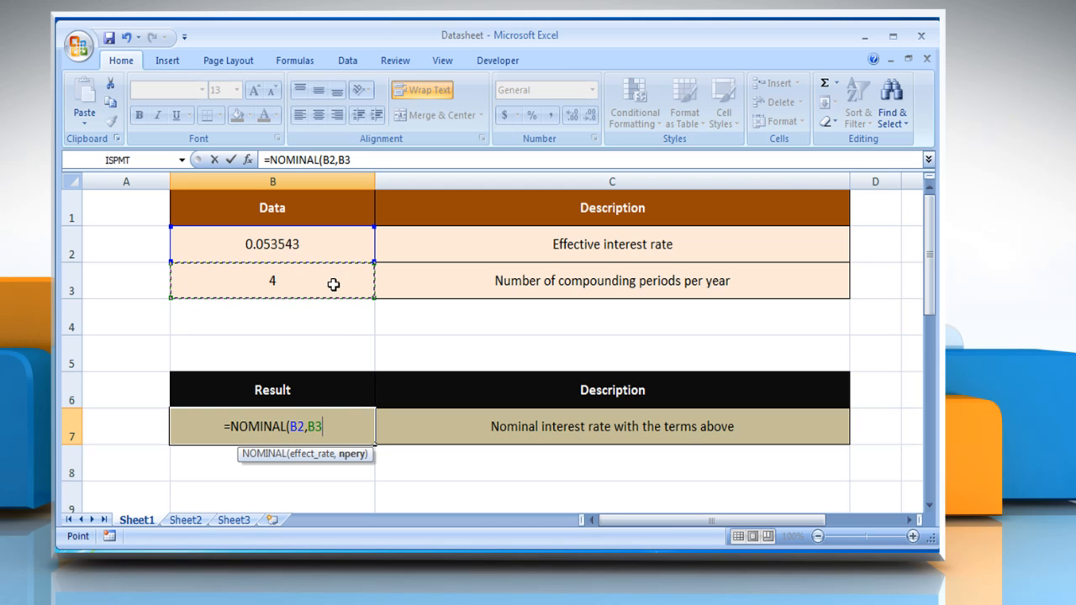
pyautogui.write(')')
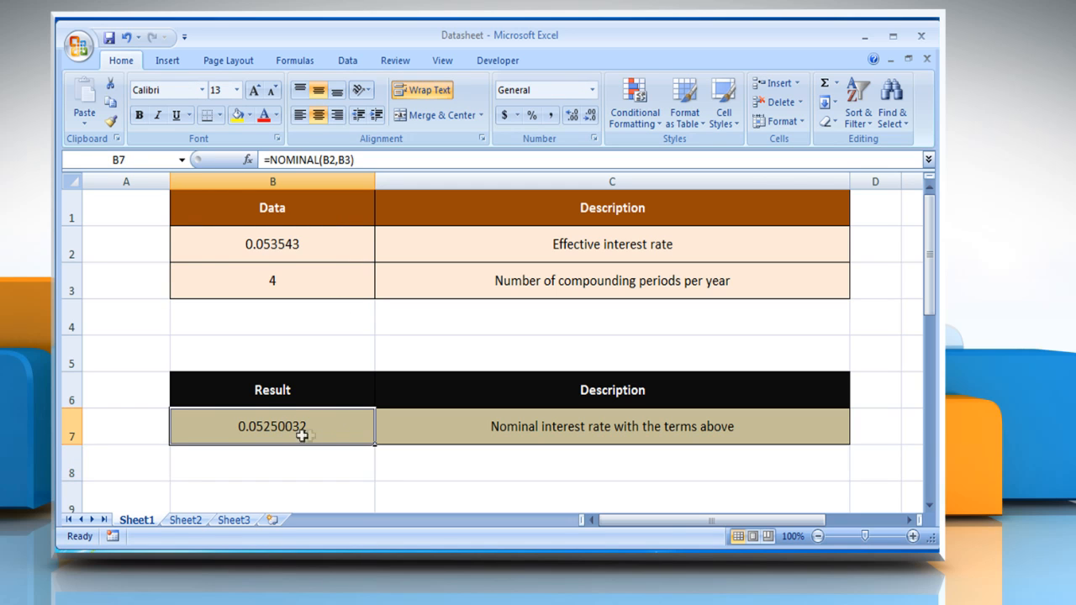
pyautogui.moveTo(318, 433)
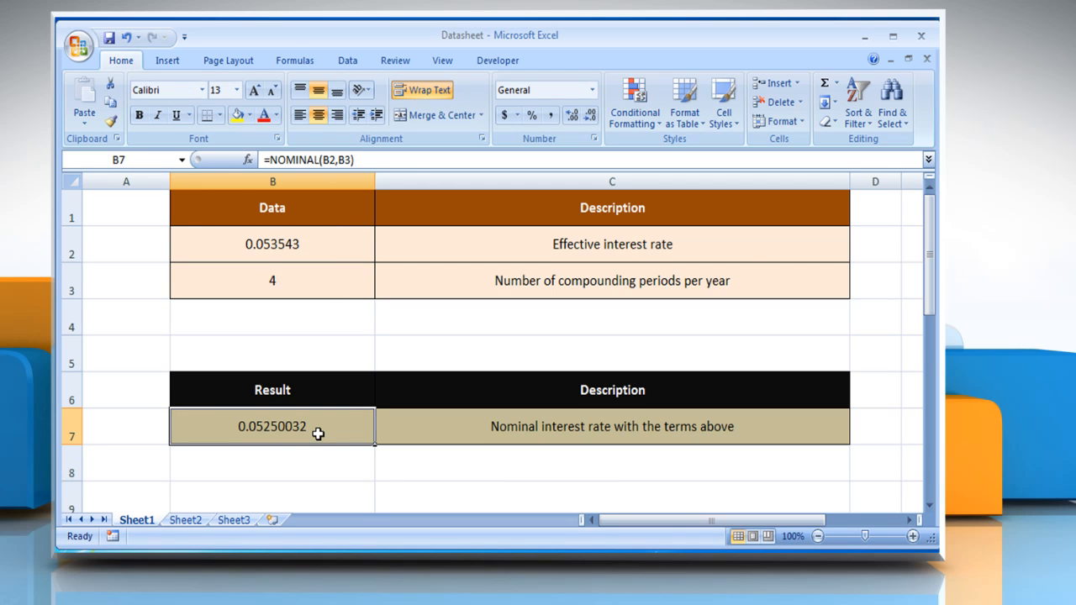